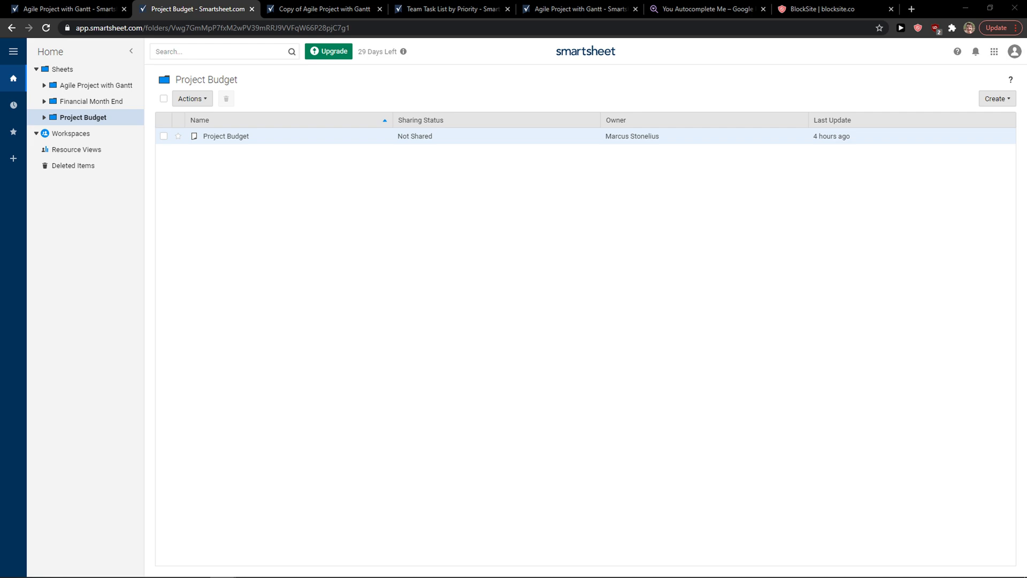
mouse_move(189, 193)
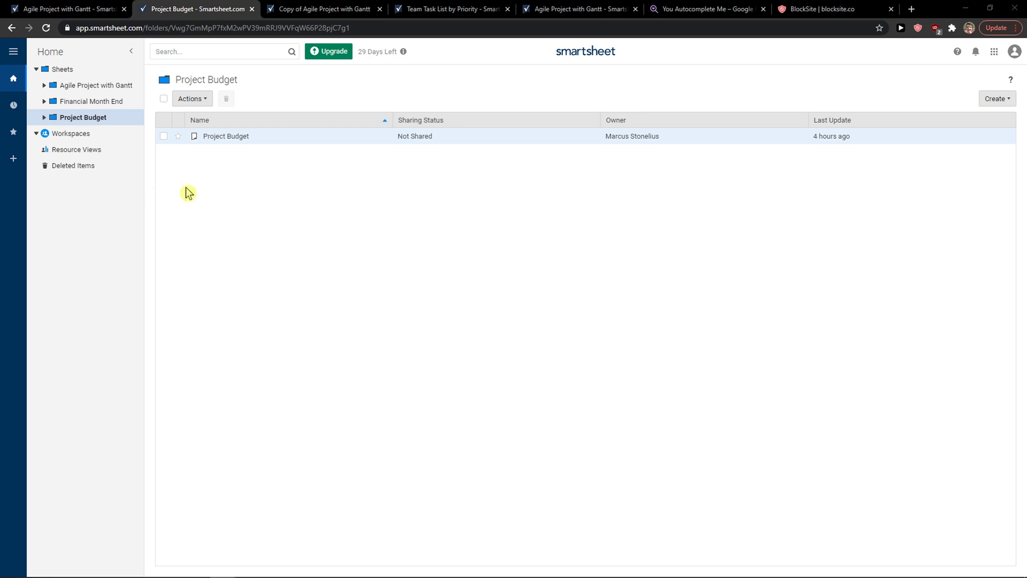
mouse_move(138, 181)
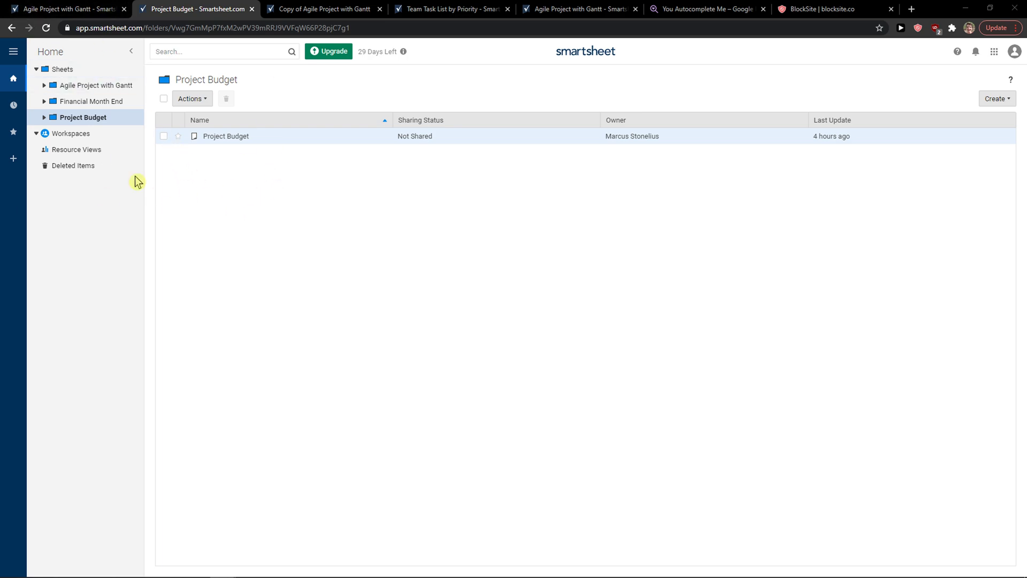
Step: Select the Project Budget sheet and export it to Microsoft Excel via the Actions menu
left_click(164, 98)
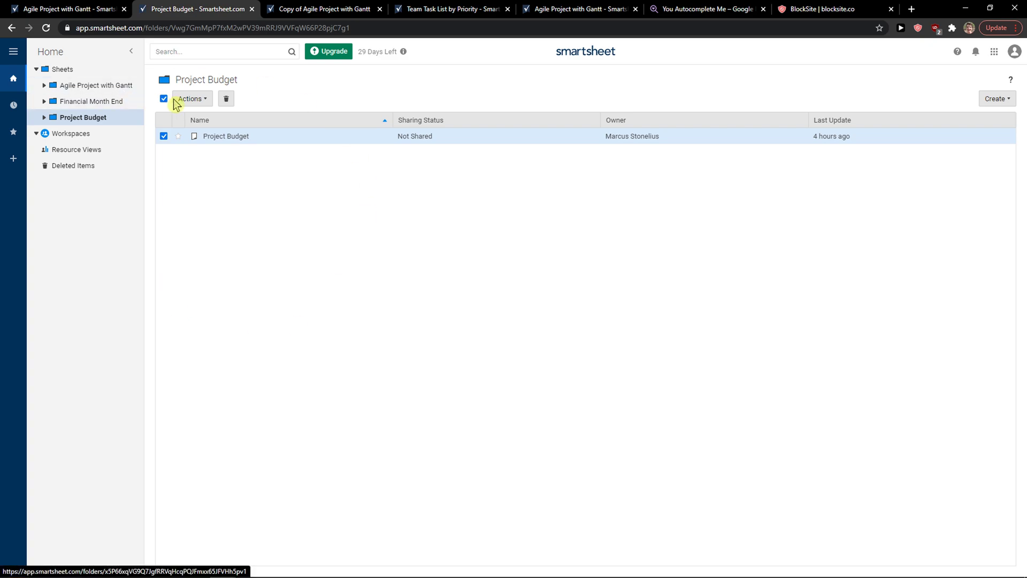
left_click(191, 98)
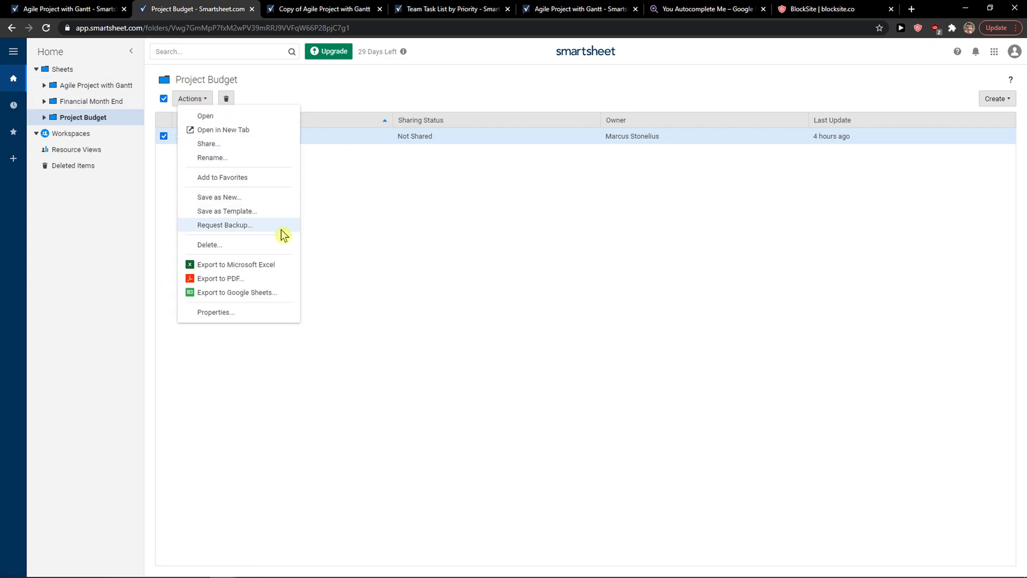
mouse_move(269, 270)
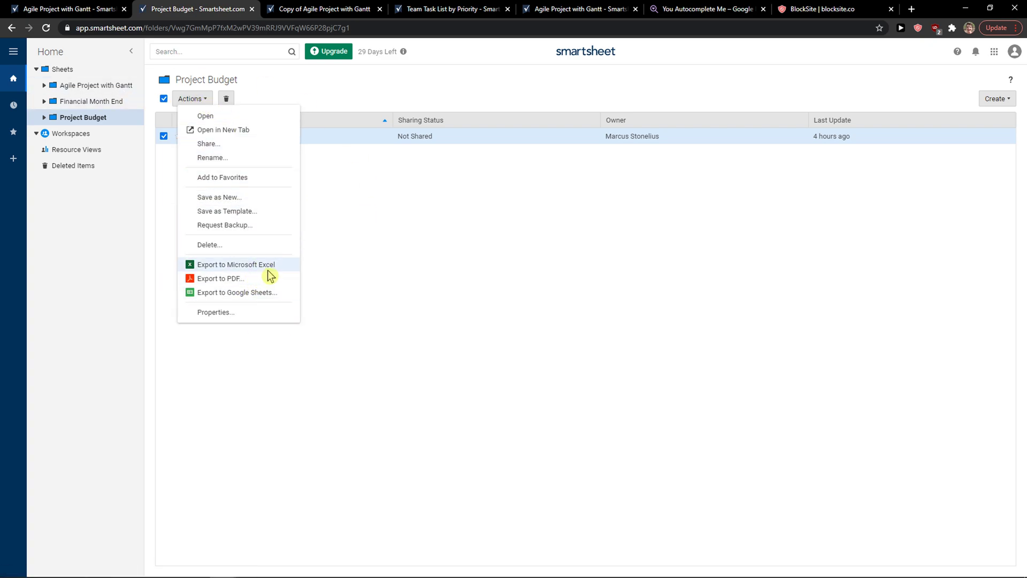
left_click(235, 264)
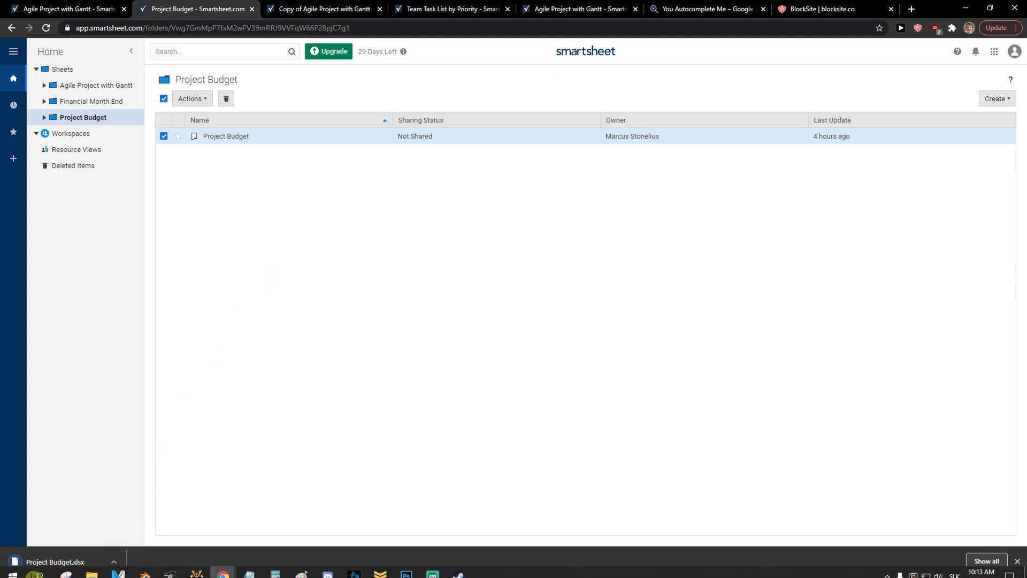
Step: Search Google for 'online opener xlsx' in a new tab and go to Zoho Sheet's Online Excel Viewer
left_click(914, 8)
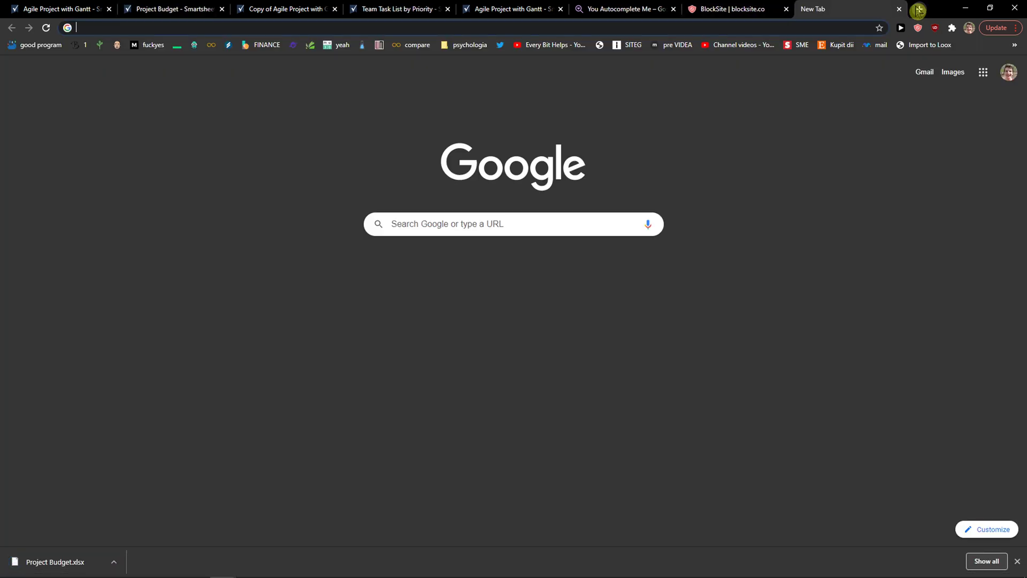
type("pmôome")
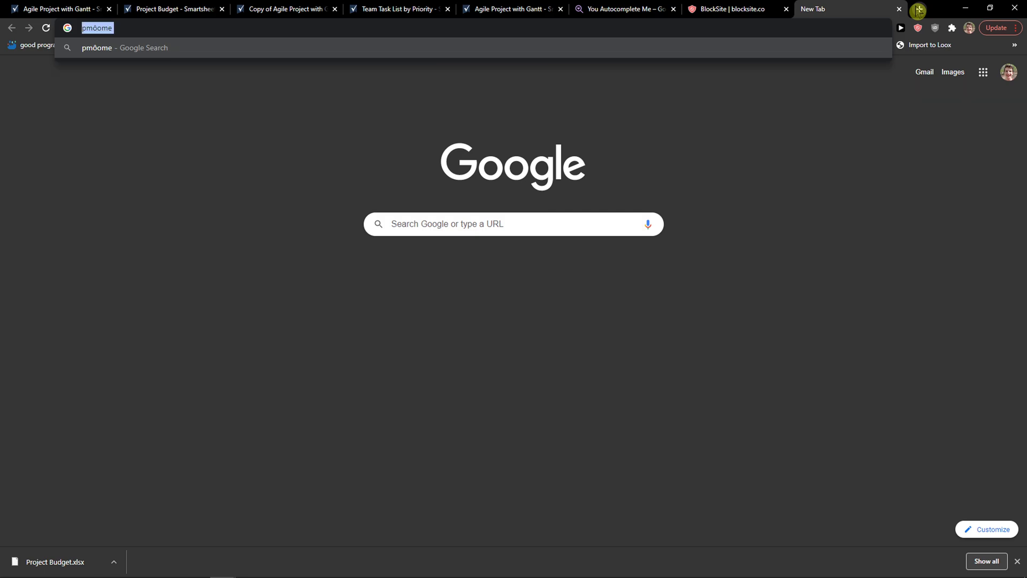
type("online opener")
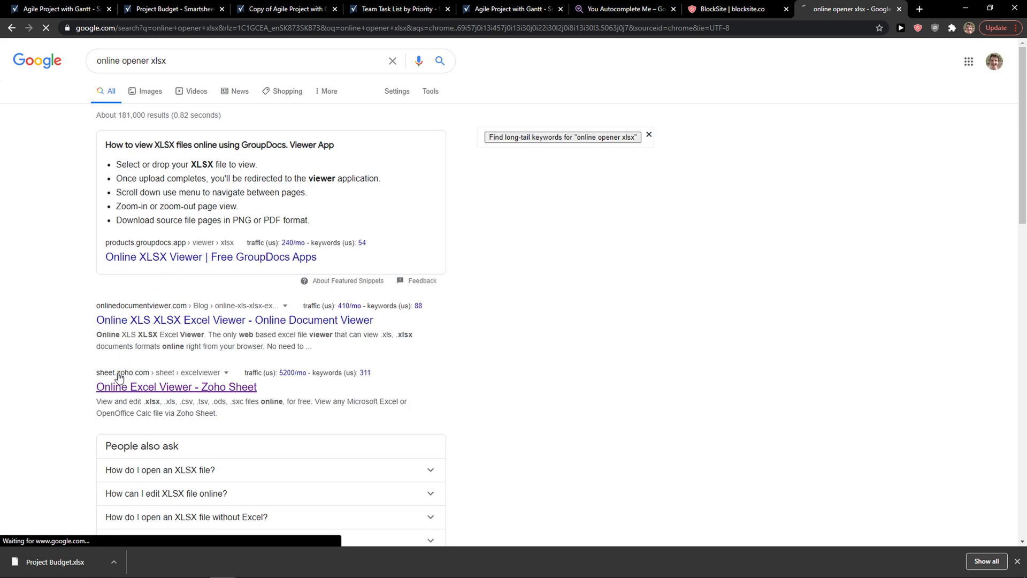
left_click(175, 388)
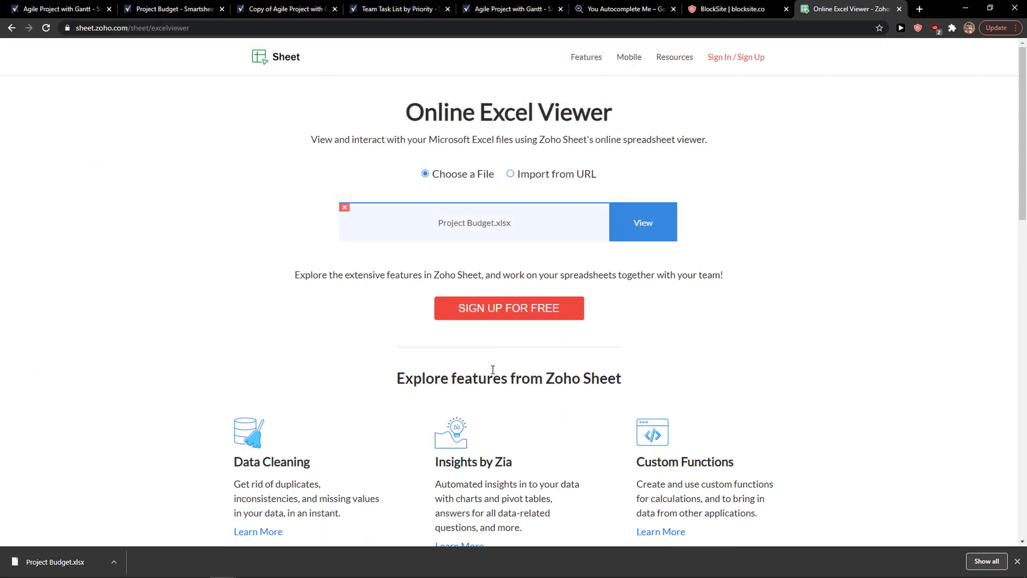
Step: View Project Budget.xlsx in Zoho Sheet, then return to Smartsheet and reopen the sheet's Actions menu
left_click(644, 221)
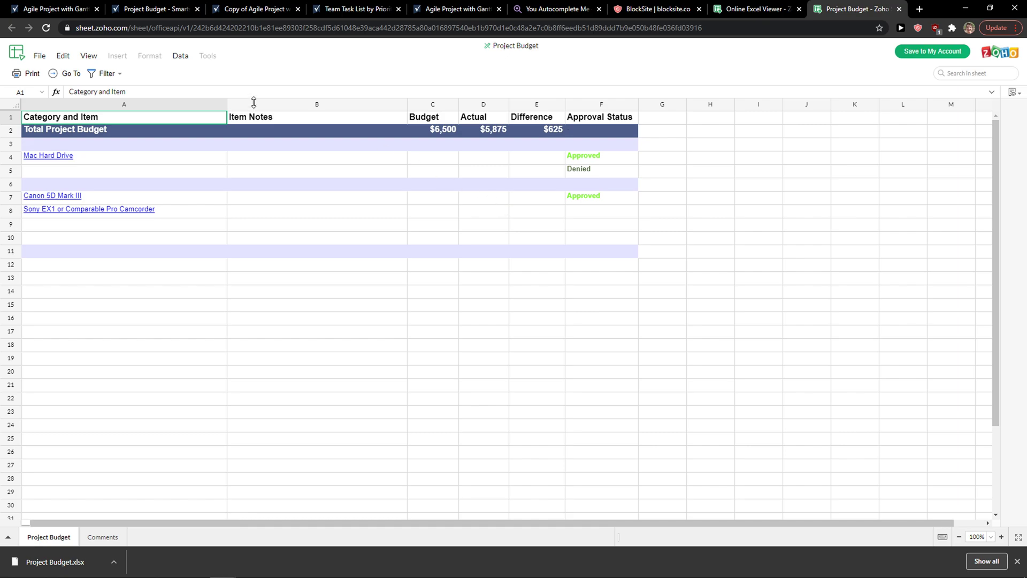
left_click(144, 9)
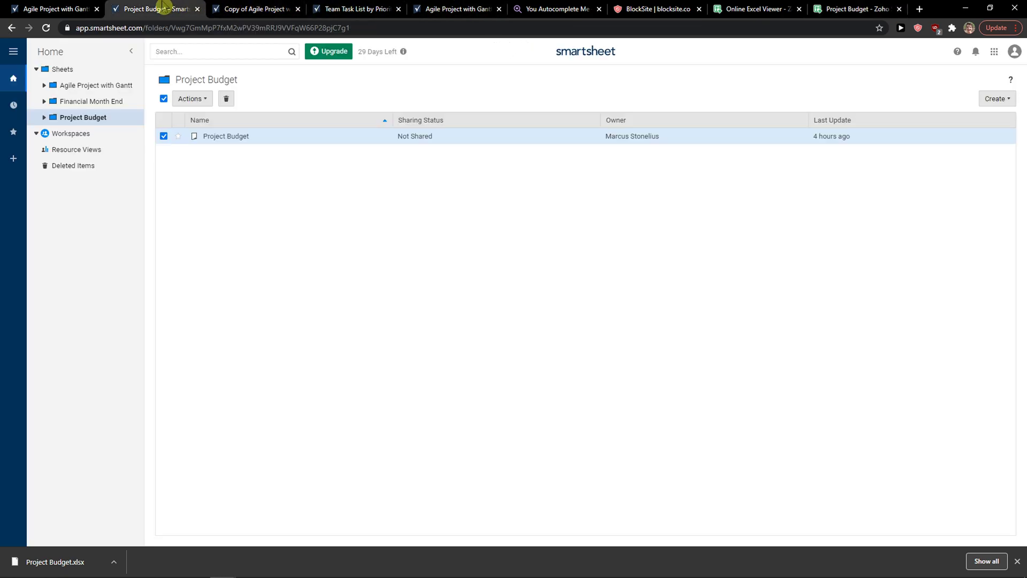
left_click(191, 99)
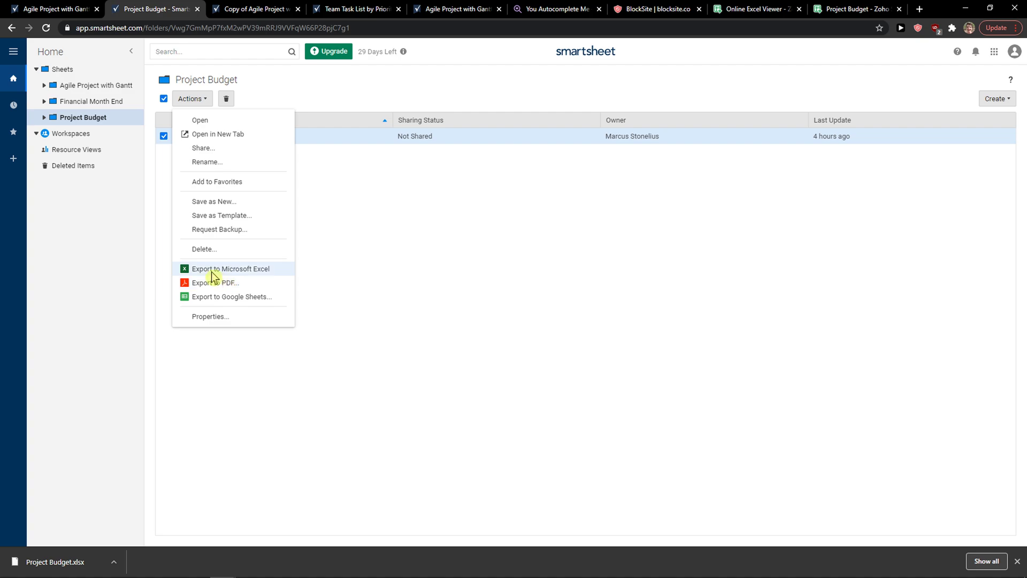